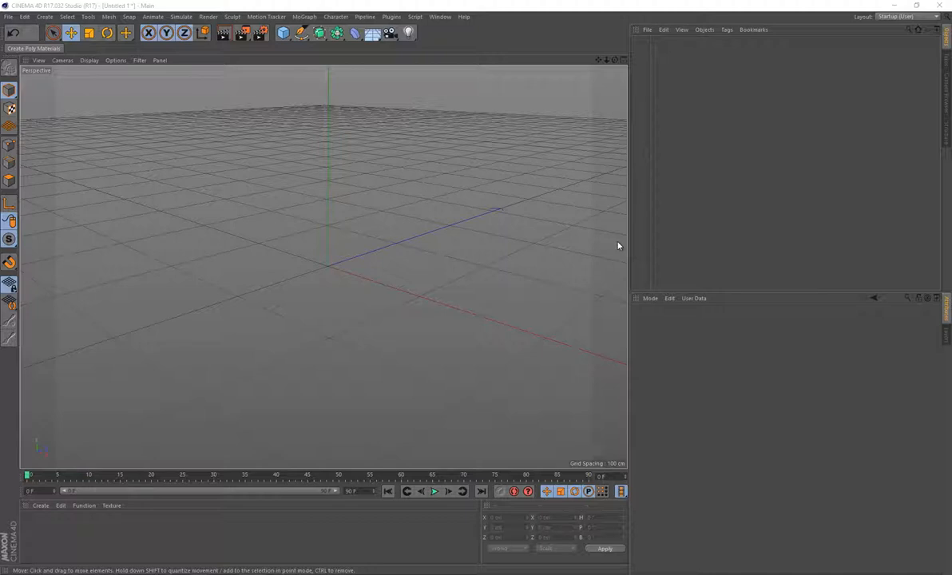
Add a sphere, give it a material and create a new texture in its Color channel
left_click(284, 32)
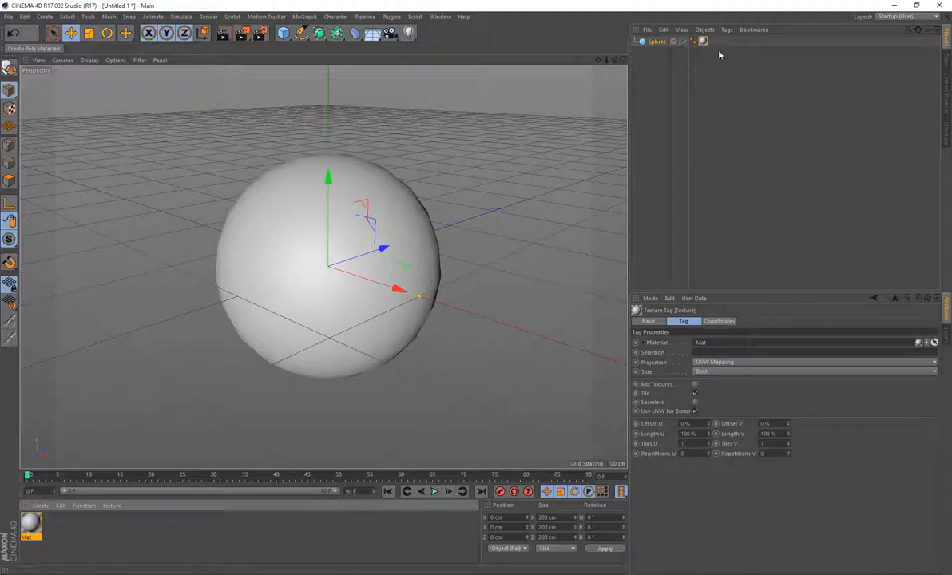
left_click(703, 41)
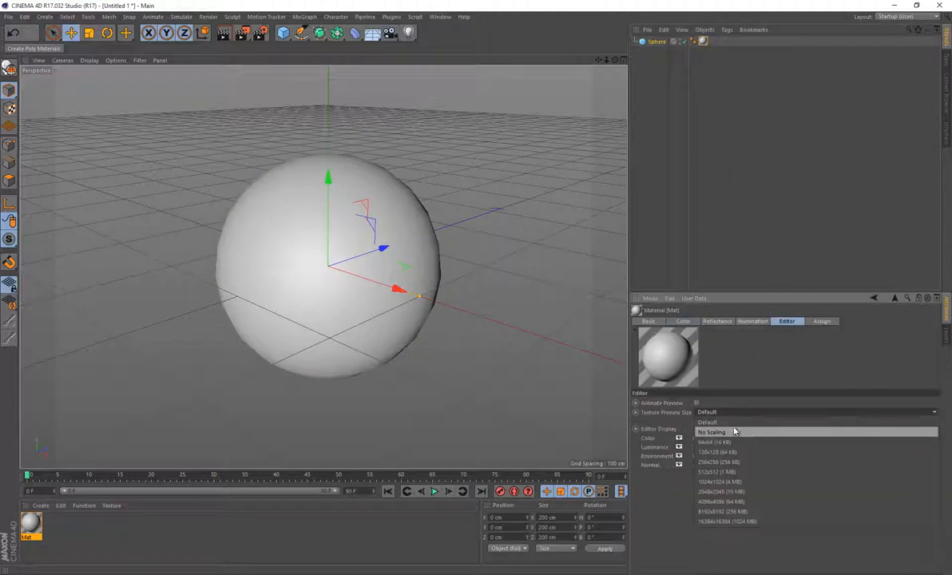
left_click(683, 321)
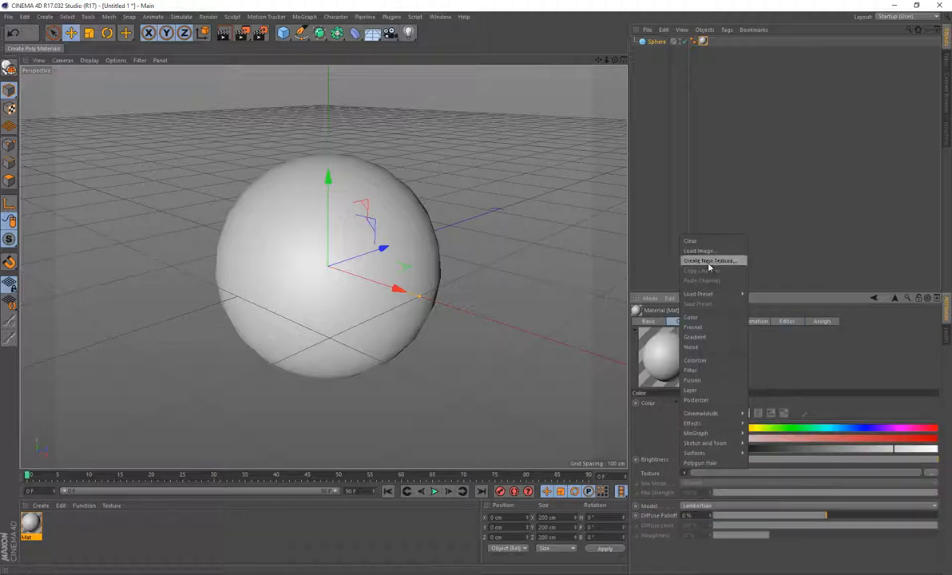
left_click(709, 260)
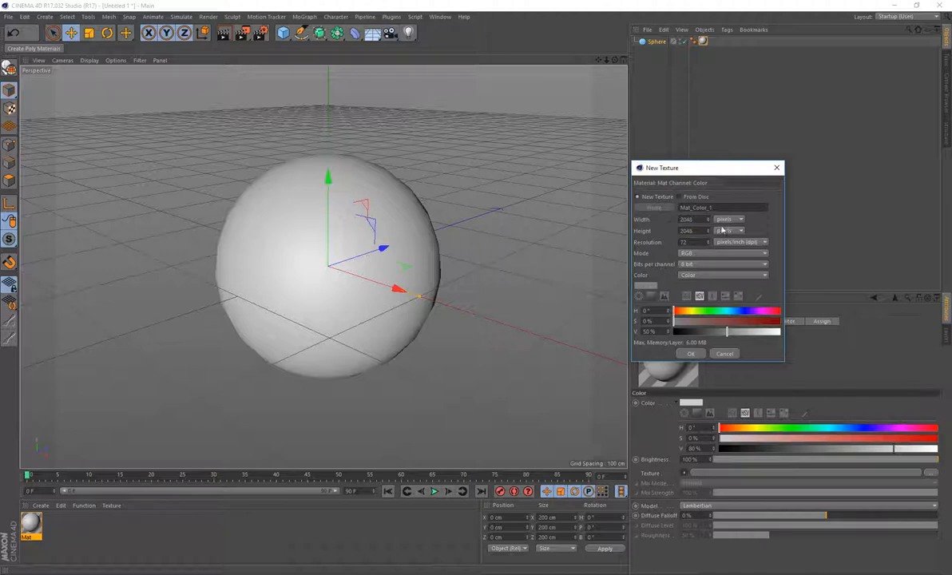
left_click(692, 355)
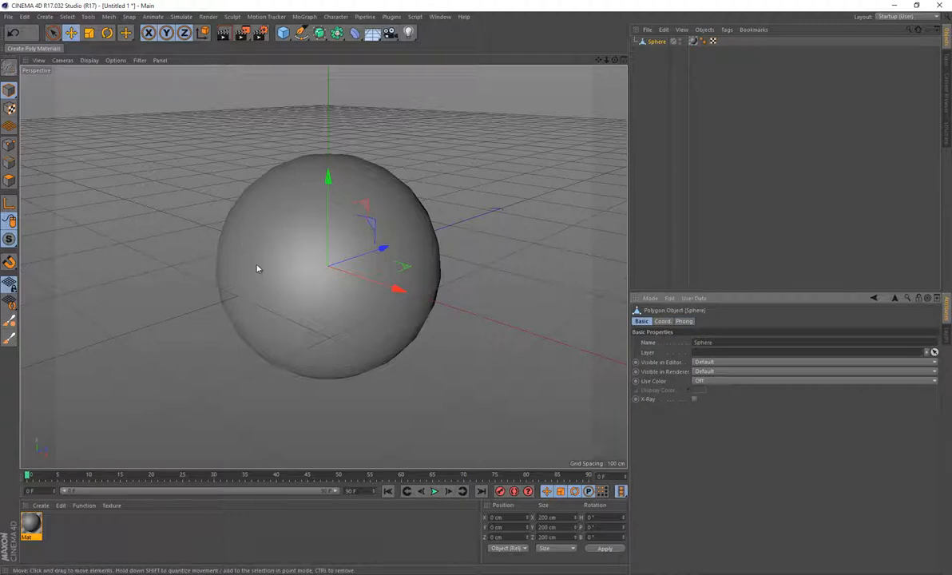
mouse_move(320, 239)
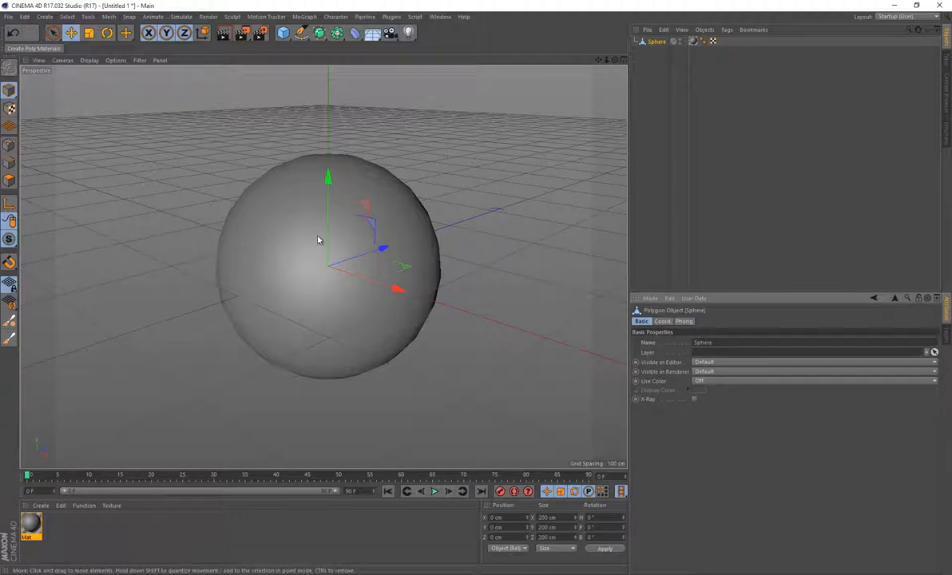
Switch to the Sculpting layout and subdivide the sphere into a dense sculptable mesh
left_click(909, 16)
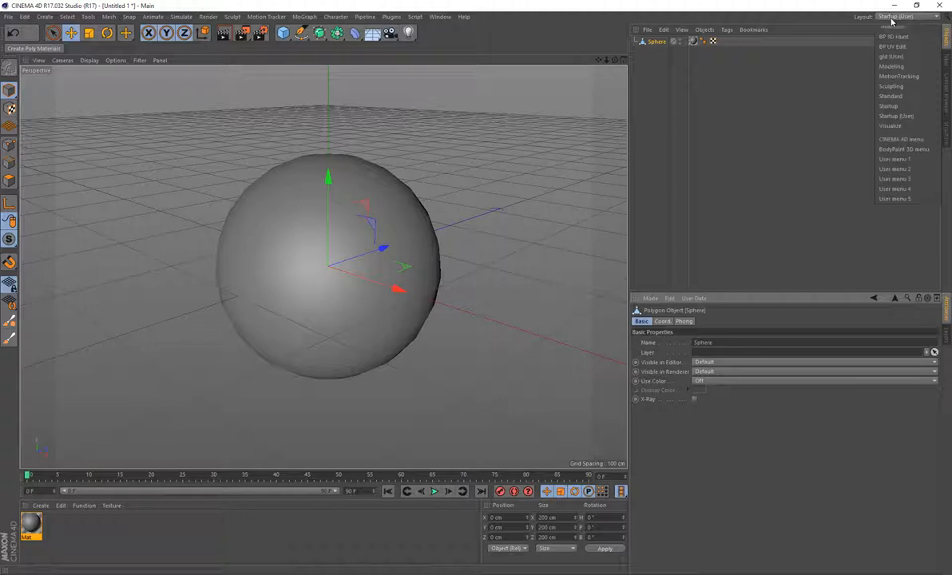
mouse_move(911, 84)
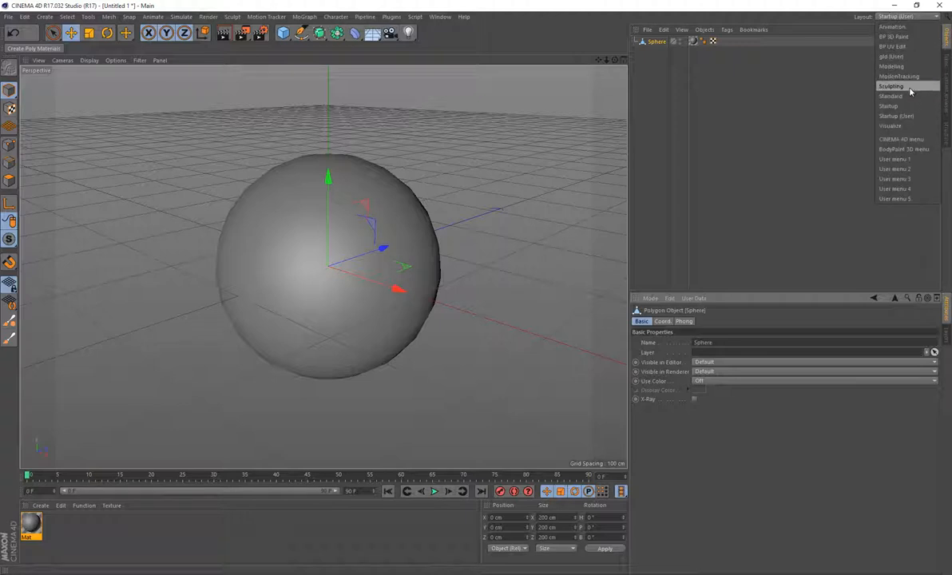
left_click(881, 83)
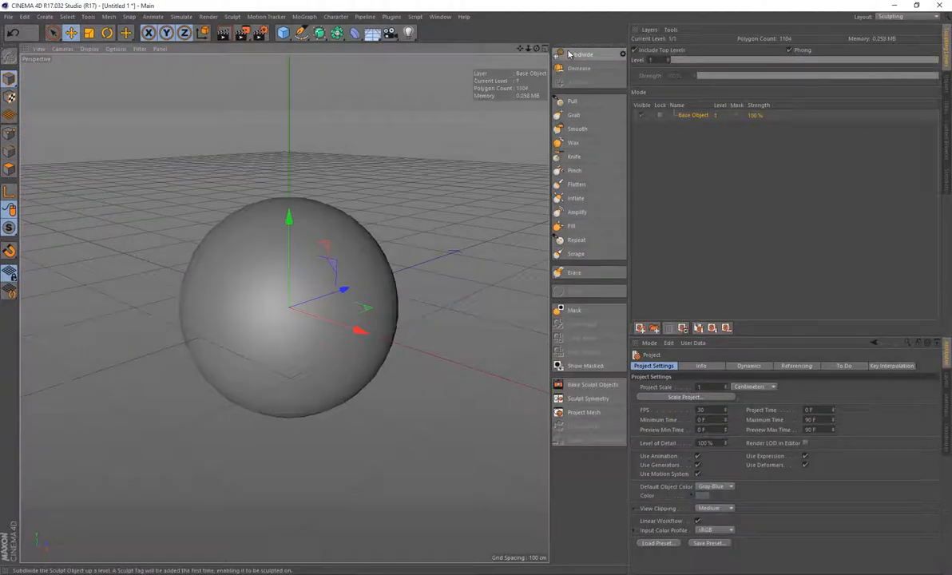
left_click(579, 54)
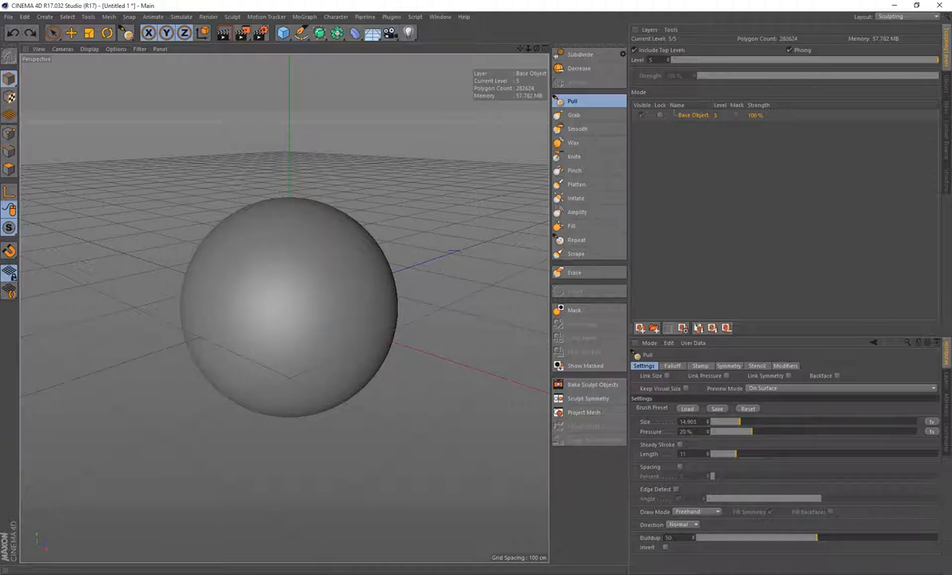
left_click(912, 16)
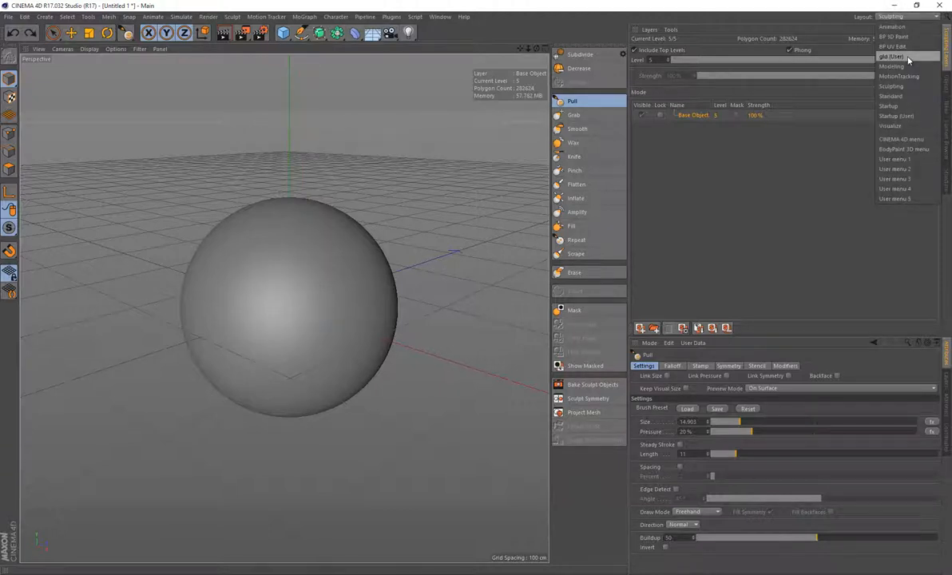
Switch to the BP 3D Paint layout, resize the Sculpt/Paint brush and set its colour to green
left_click(895, 44)
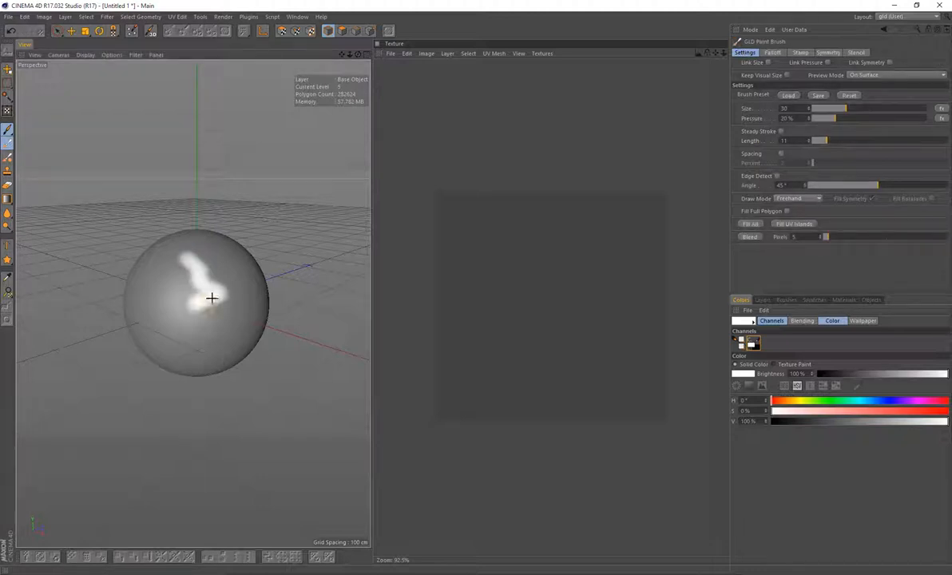
left_click_drag(205, 268, 211, 319)
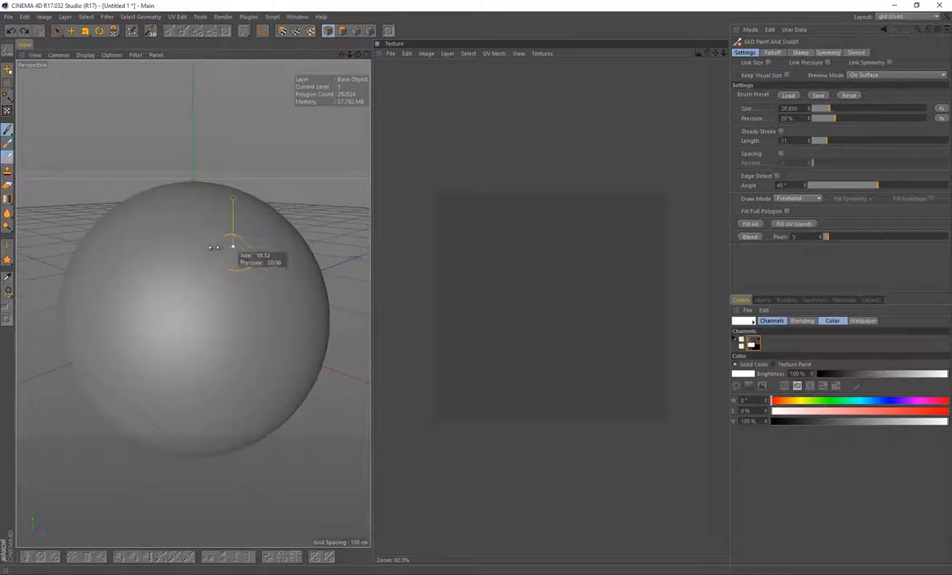
left_click_drag(200, 216, 160, 272)
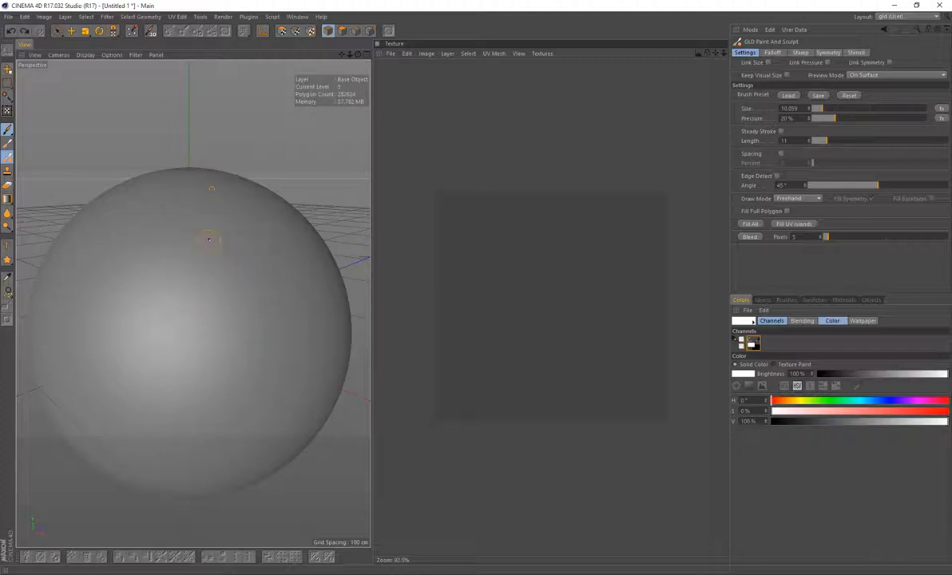
left_click_drag(160, 204, 224, 343)
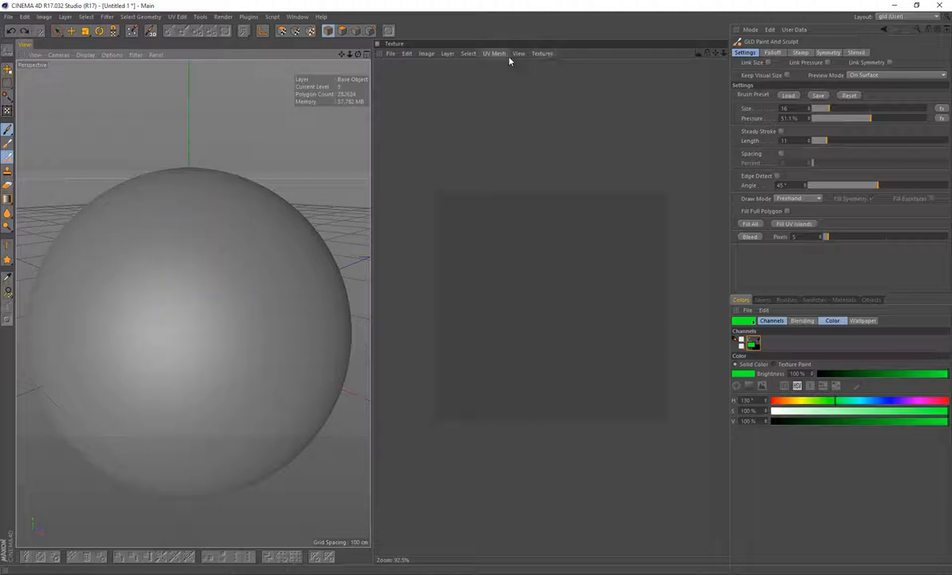
Load the sphere's colour texture in the Texture view with its UV mesh shown
left_click(540, 55)
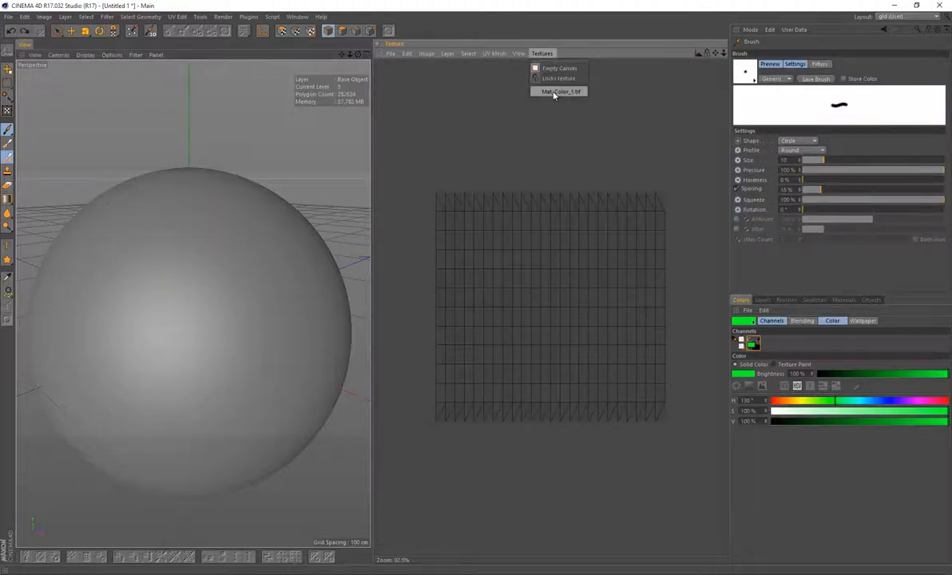
left_click(557, 91)
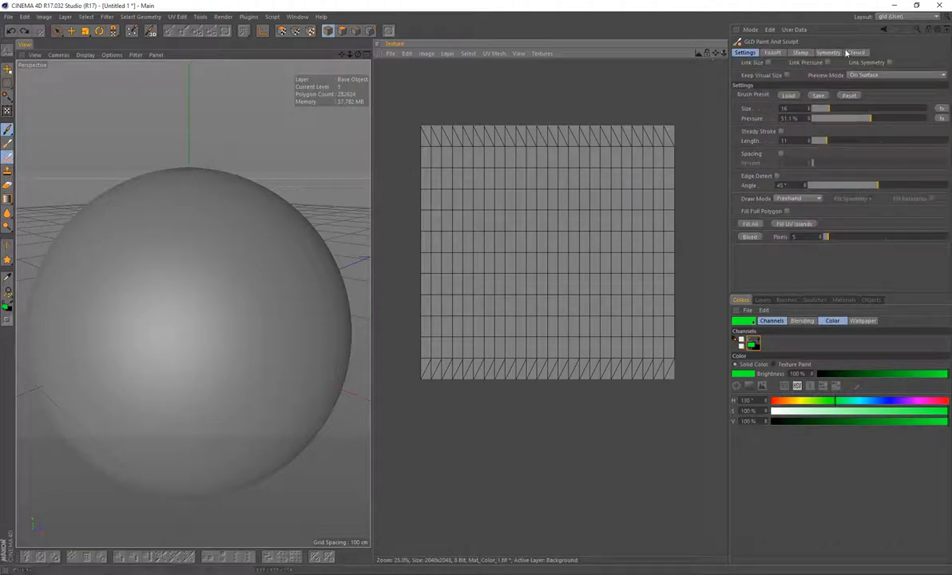
left_click(825, 53)
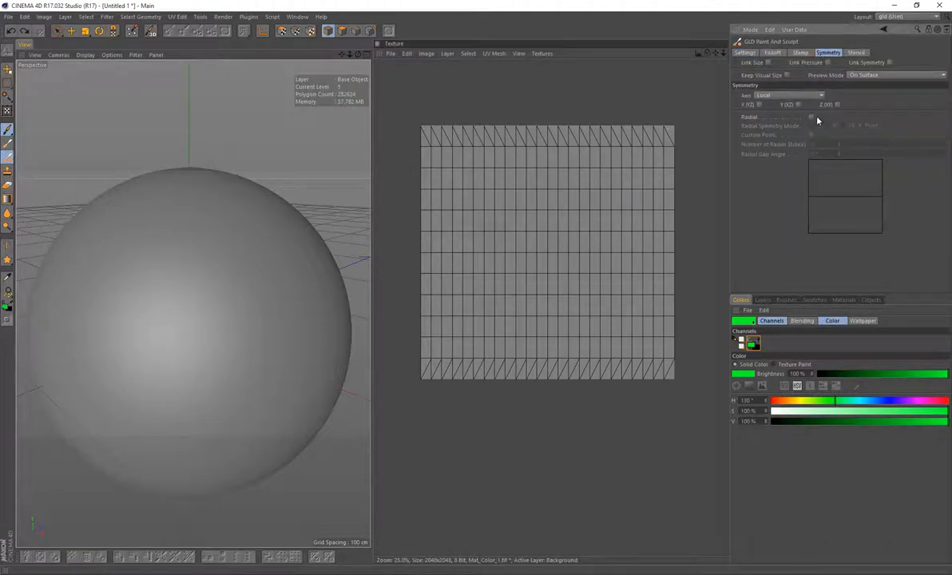
Enable radial symmetry and paint raised green strokes around the sphere
left_click(816, 118)
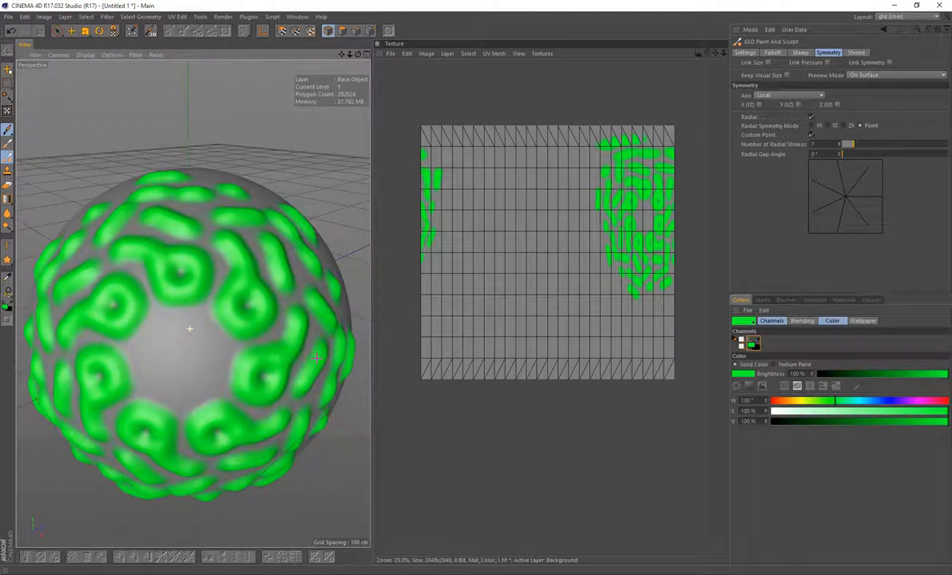
Enable Use Stamp on the brush and load the flower PNG as its stamp image
left_click(791, 50)
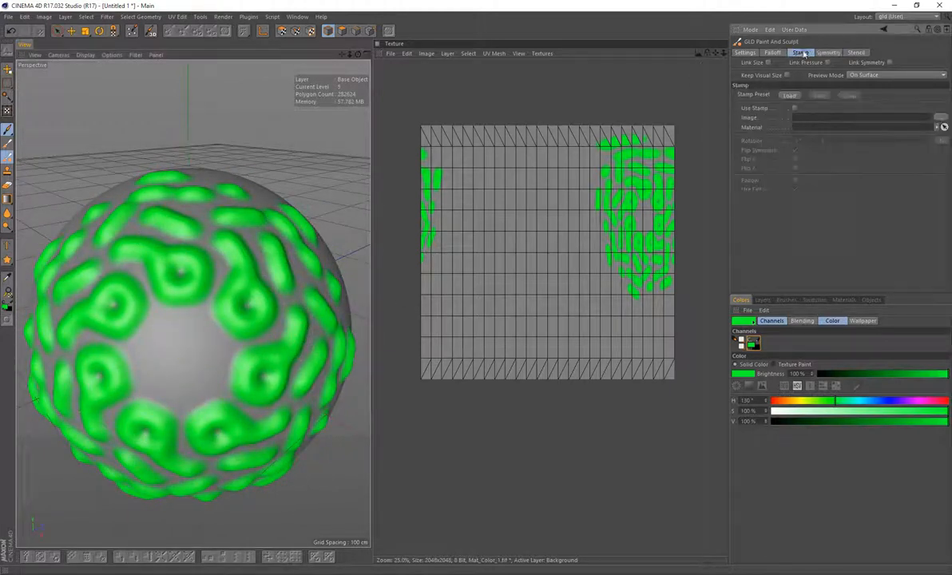
left_click(805, 50)
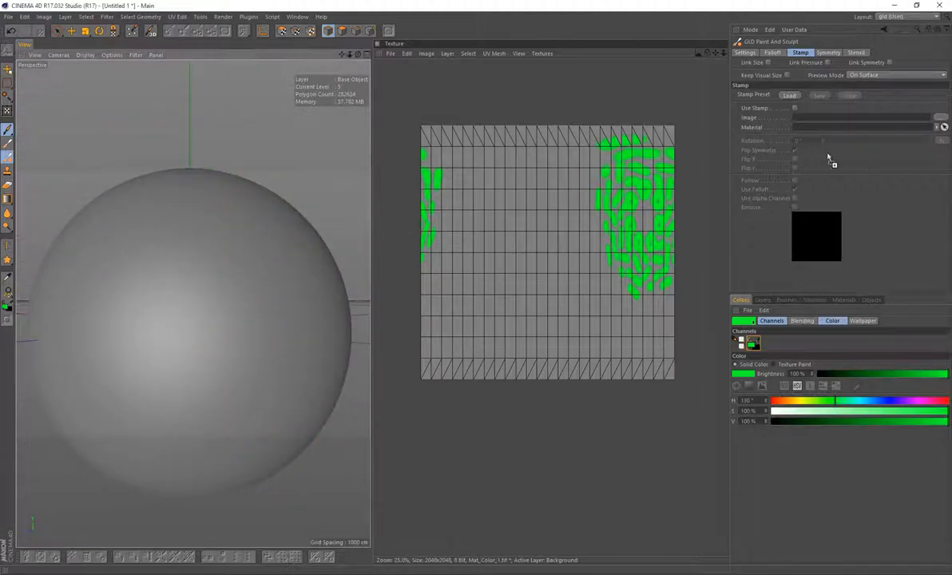
left_click(770, 98)
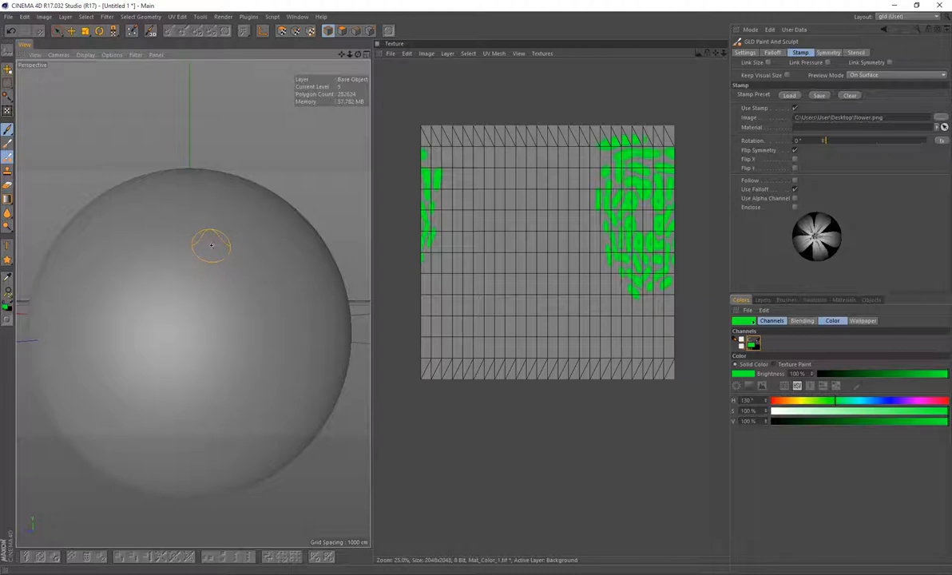
left_click(227, 237)
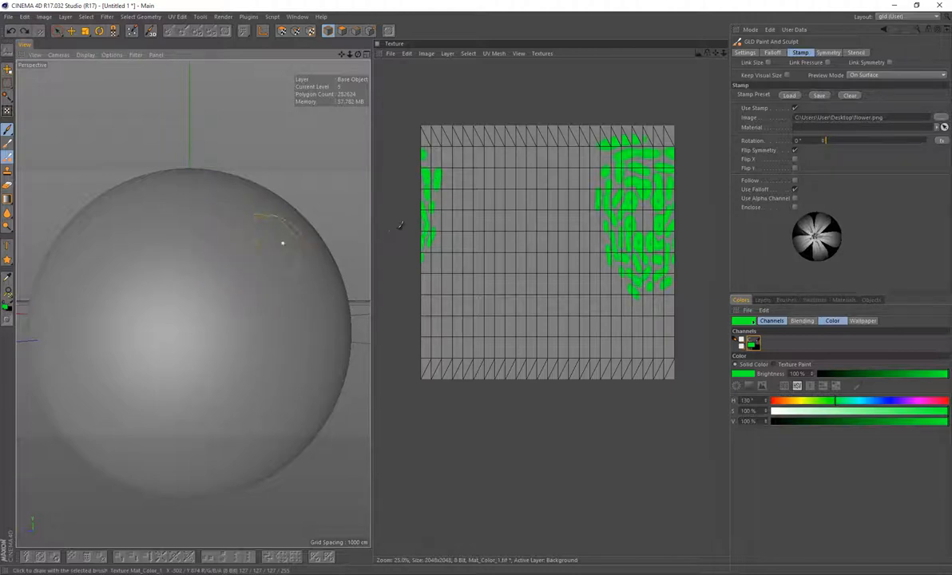
left_click(738, 51)
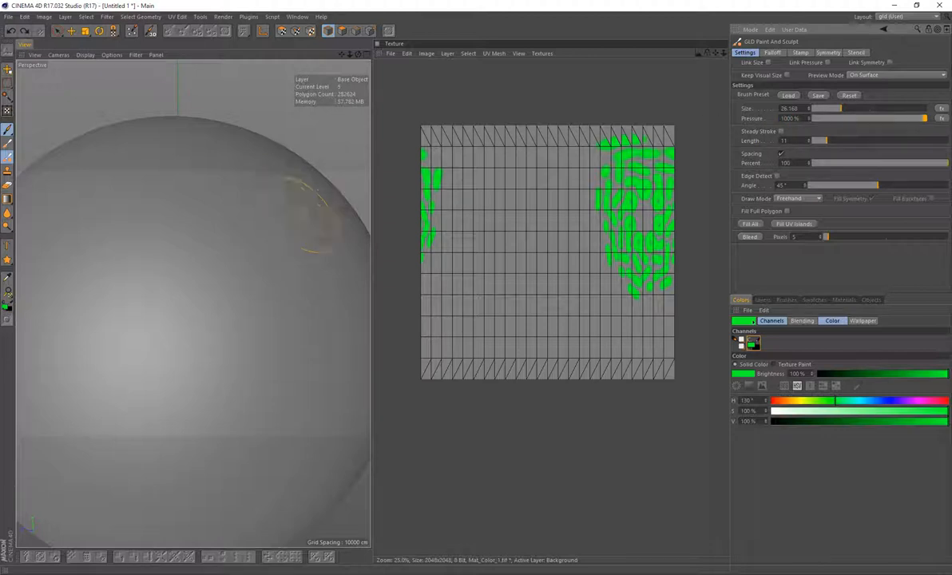
Revert to a plain unpainted sphere with higher subdivision and white paint colour
left_click(240, 205)
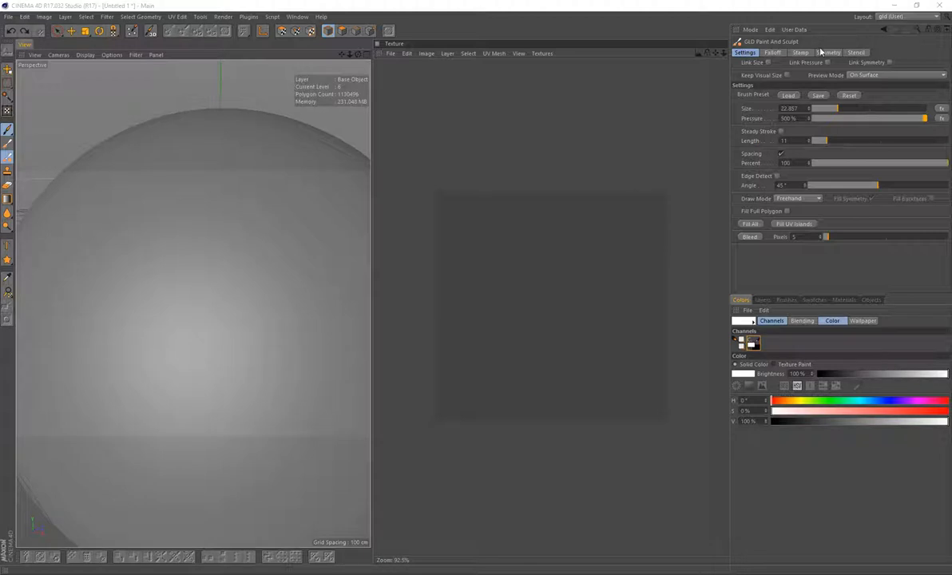
Check the flower stamp and brush size settings, then stamp two pink flowers on the sphere
left_click(795, 51)
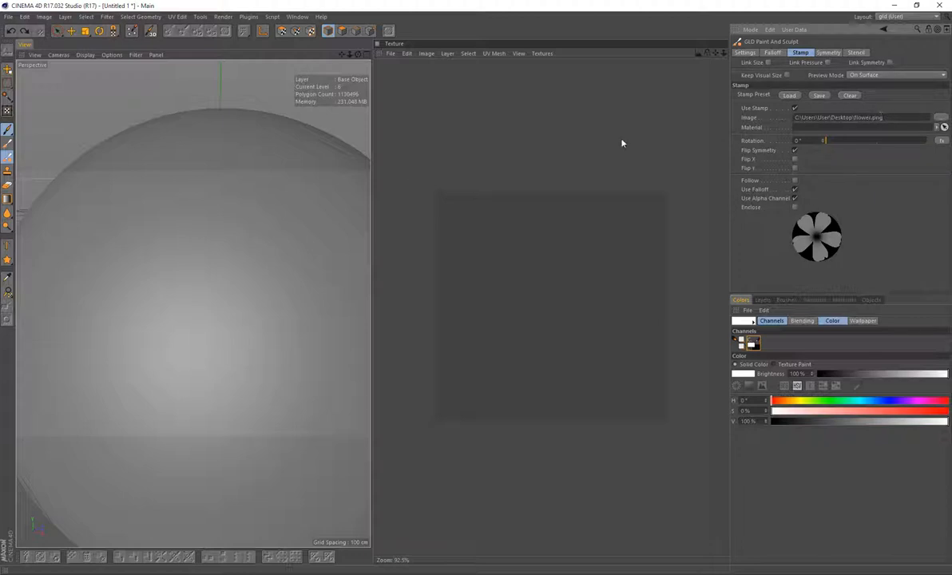
mouse_move(710, 142)
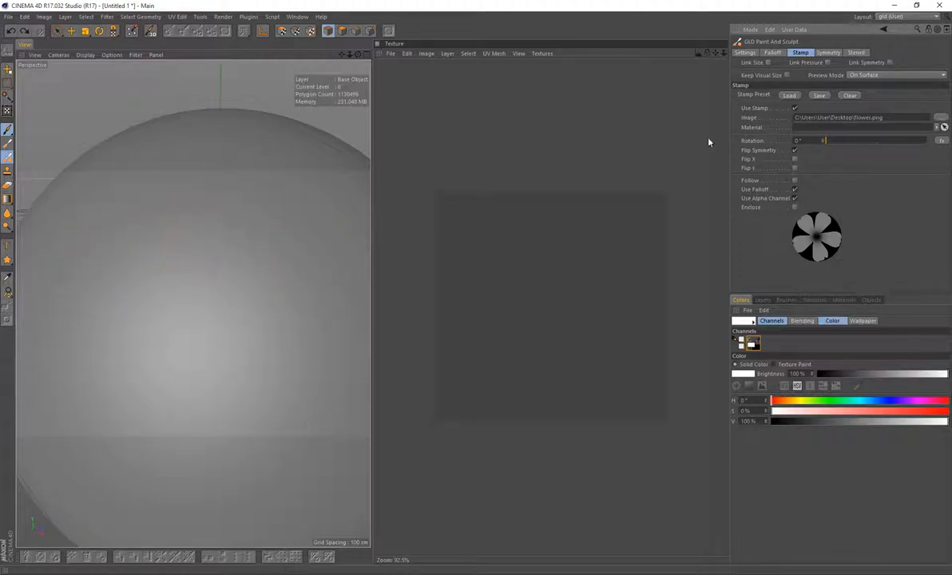
left_click(745, 53)
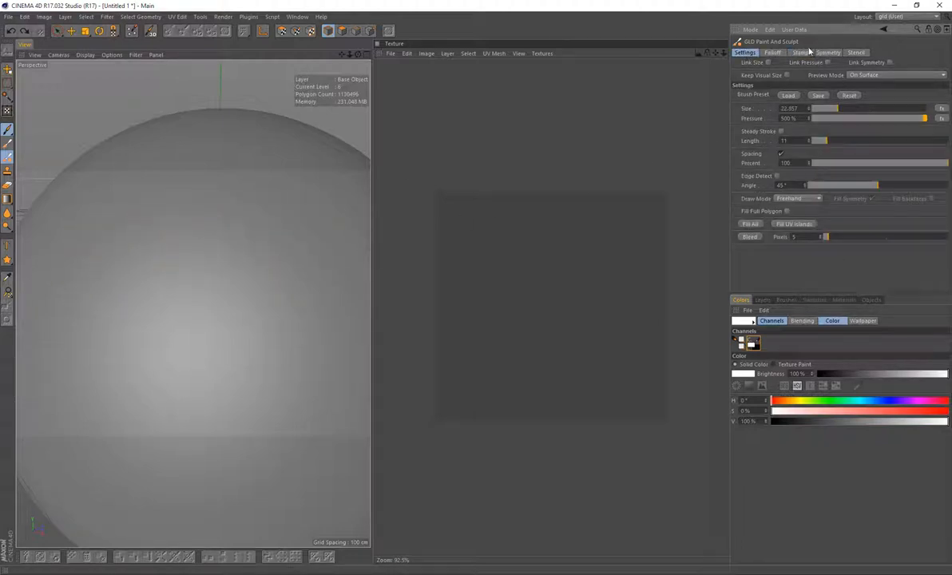
left_click(798, 52)
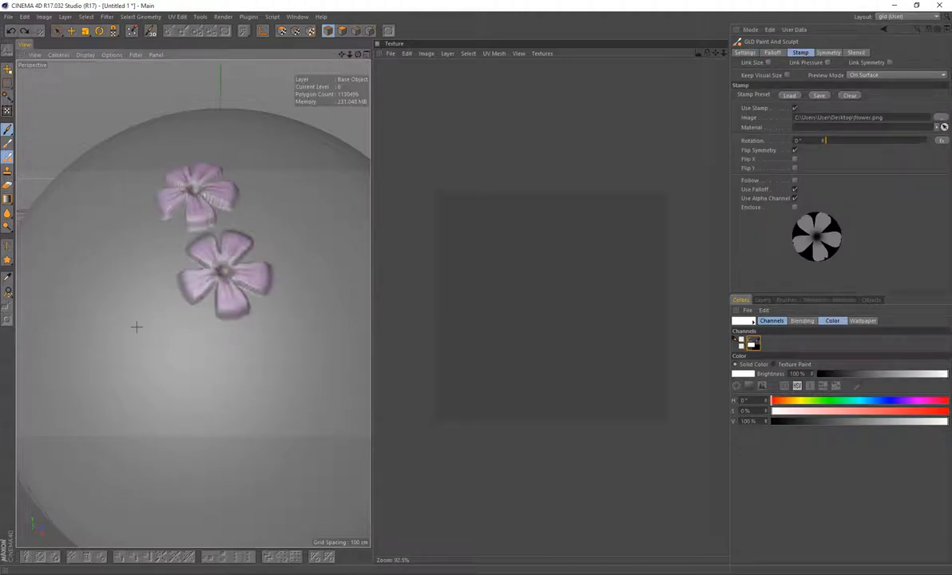